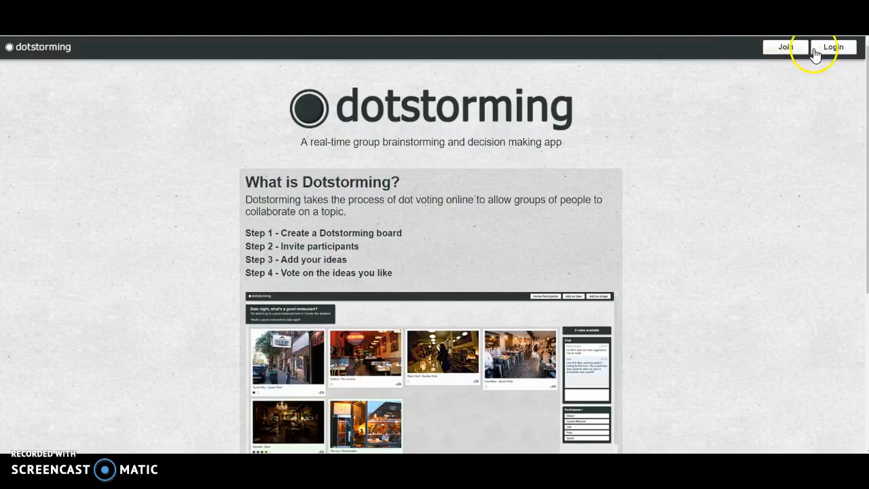
# Log in to Dotstorming to see the topics 'test' and 'Welcome to Dotstorming'.
pyautogui.click(833, 47)
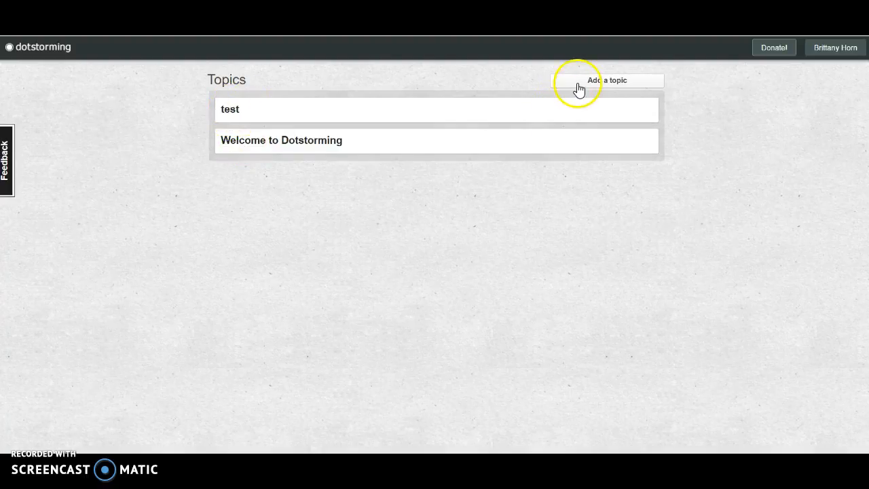
# Create topic 'Test' with description 'Test', 3 votes per person, shared by link.
pyautogui.click(607, 81)
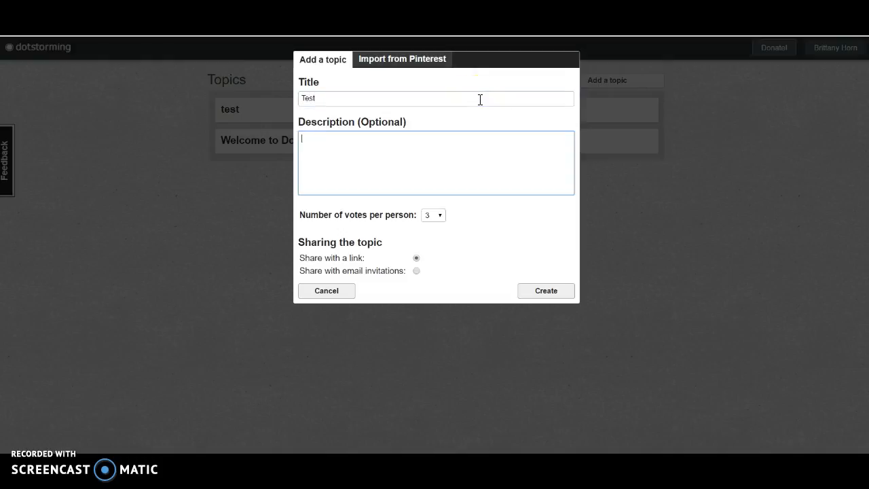
pyautogui.write('Test')
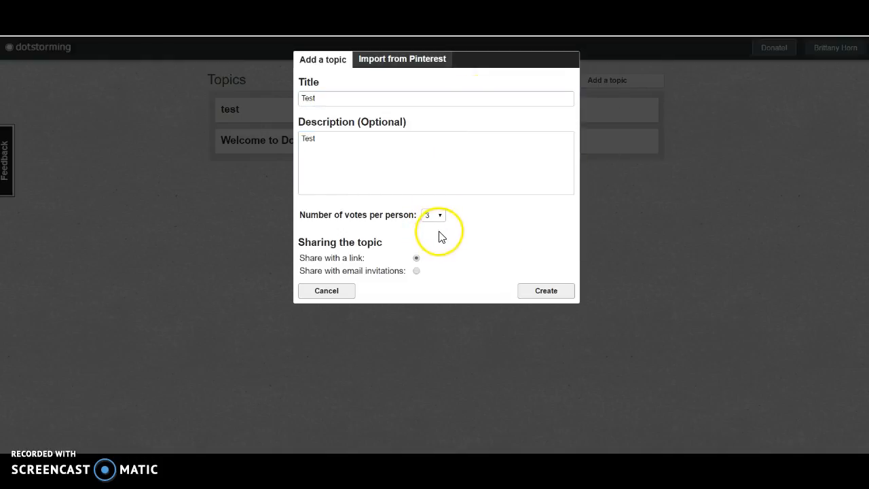
pyautogui.click(434, 215)
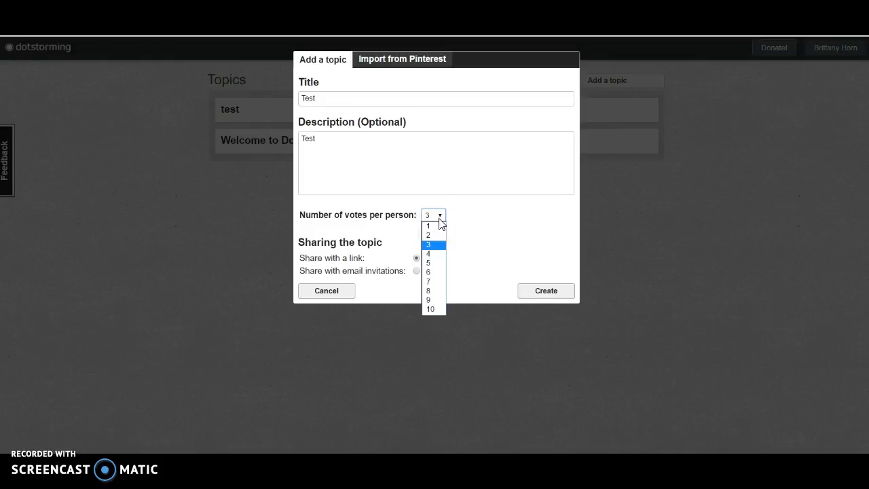
pyautogui.click(428, 245)
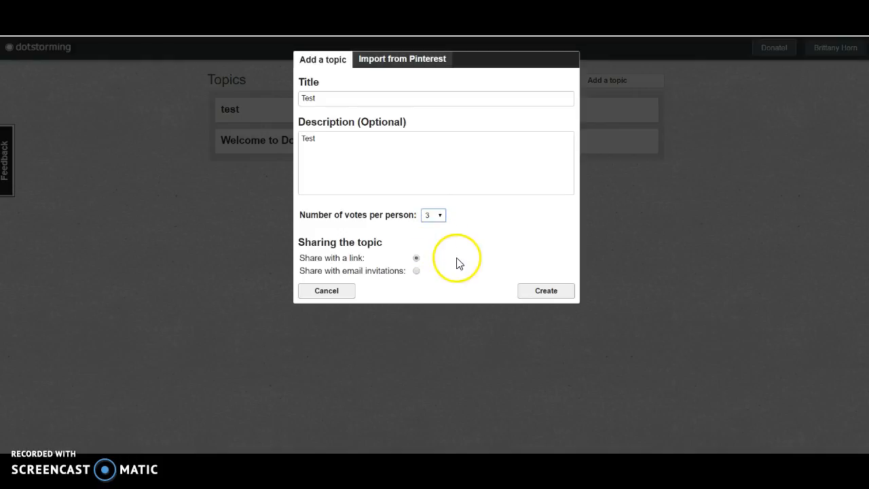
pyautogui.moveTo(442, 253)
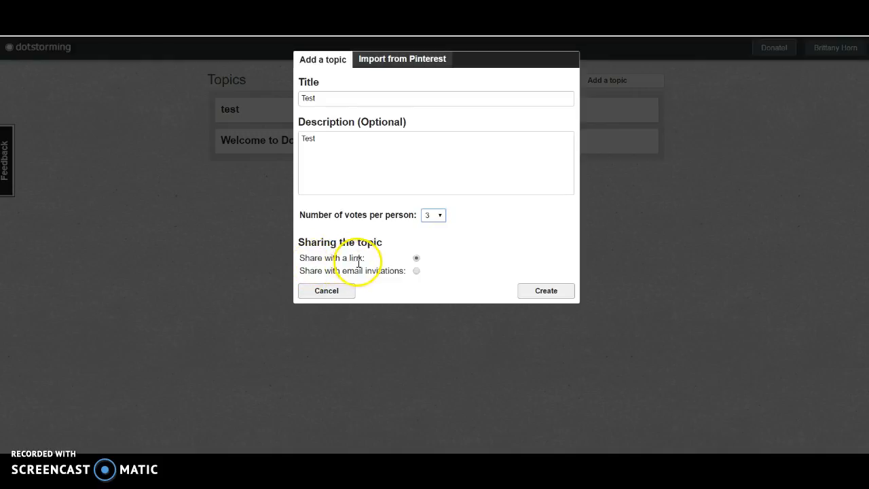
pyautogui.doubleClick(331, 258)
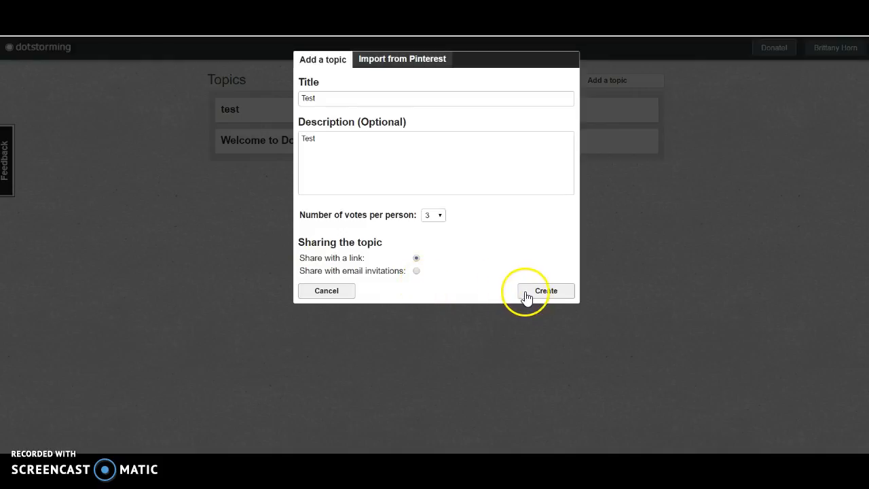
pyautogui.click(545, 291)
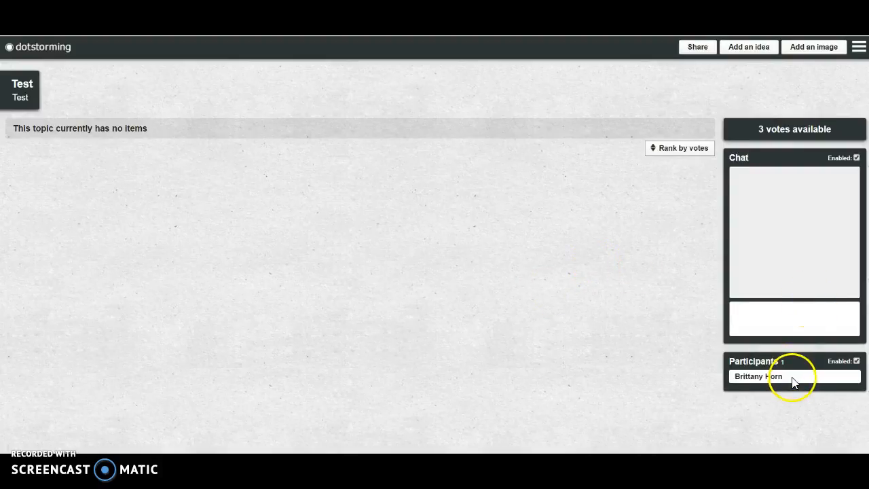
pyautogui.moveTo(787, 383)
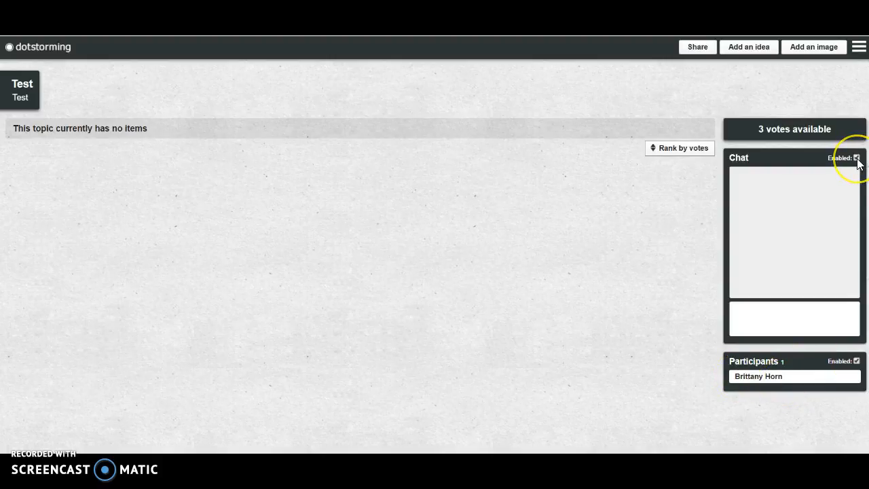
pyautogui.click(857, 159)
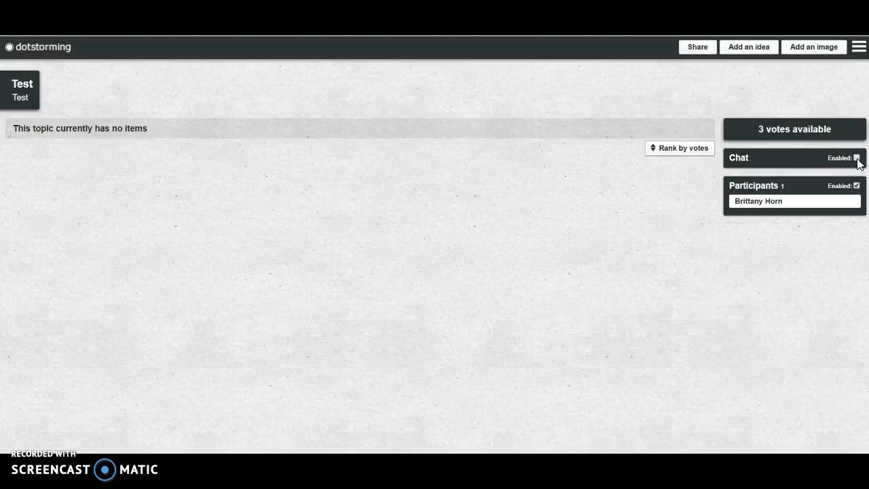
pyautogui.click(856, 157)
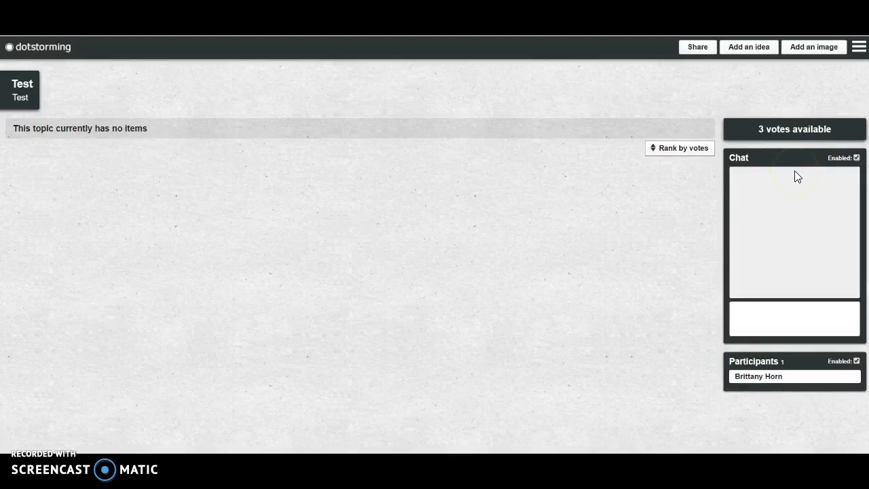
pyautogui.moveTo(800, 177)
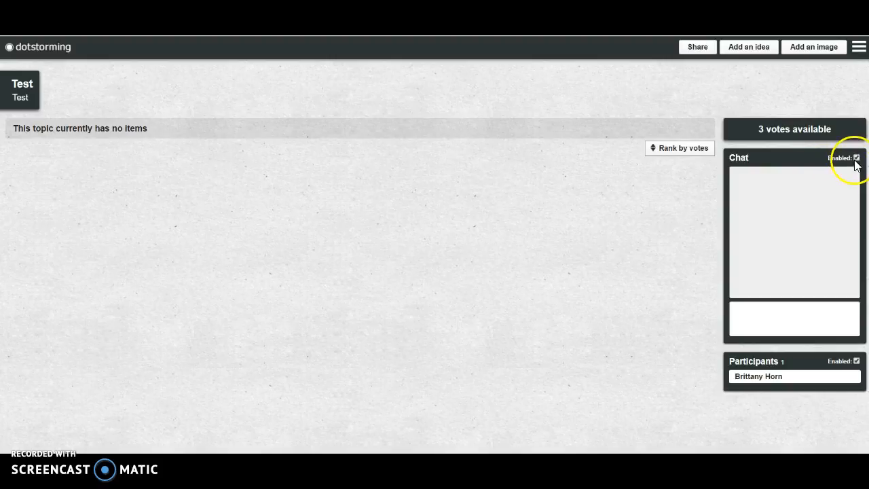
pyautogui.moveTo(176, 167)
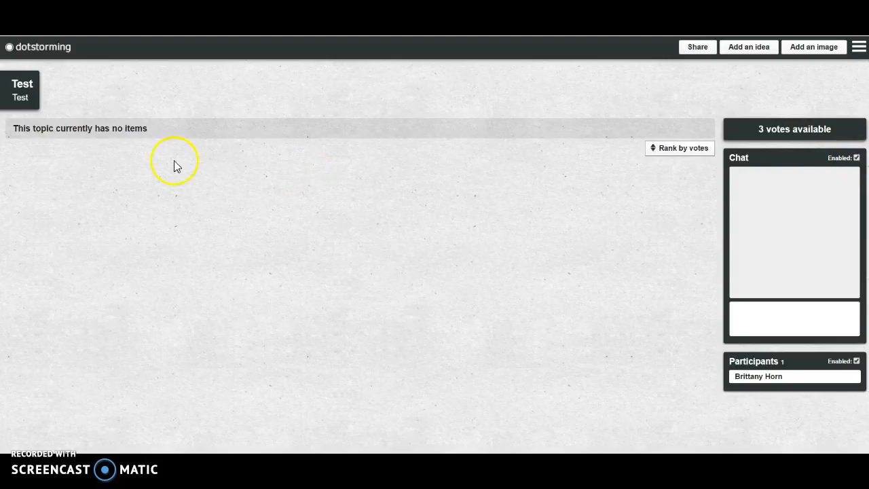
pyautogui.moveTo(107, 164)
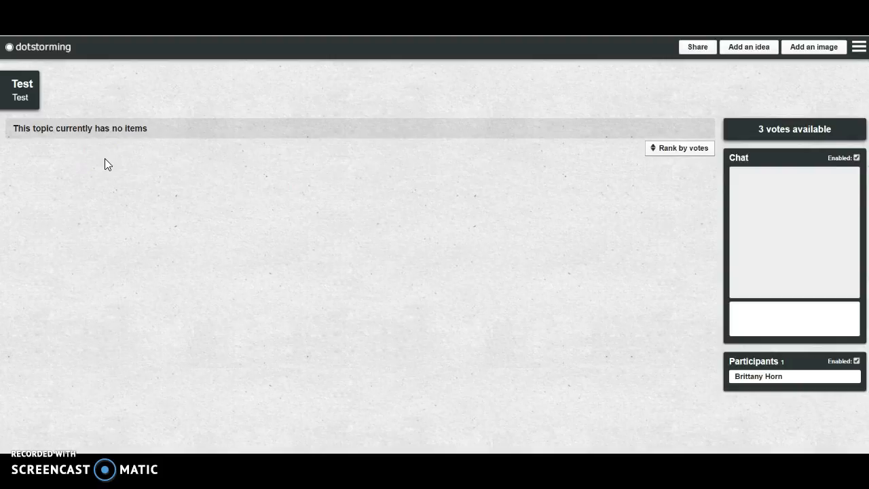
# Add a text idea card reading 'Alliteration' to the Test board.
pyautogui.click(748, 47)
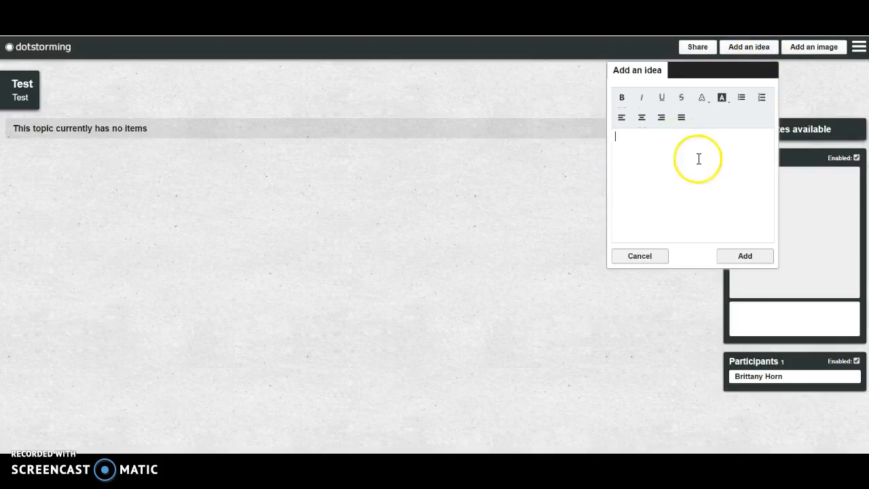
pyautogui.moveTo(637, 167)
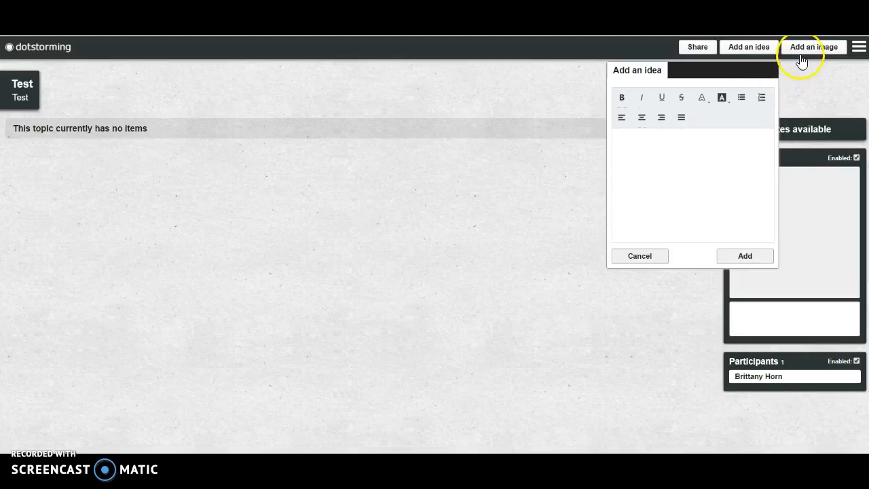
pyautogui.click(814, 47)
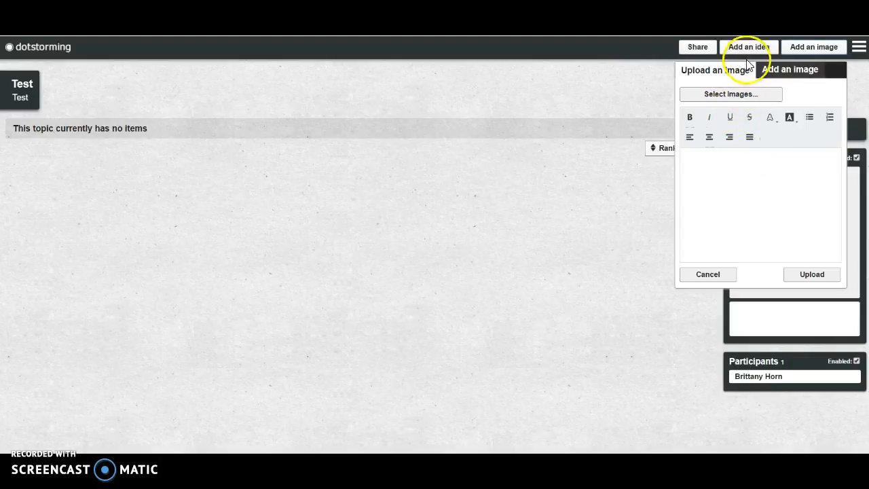
pyautogui.click(749, 47)
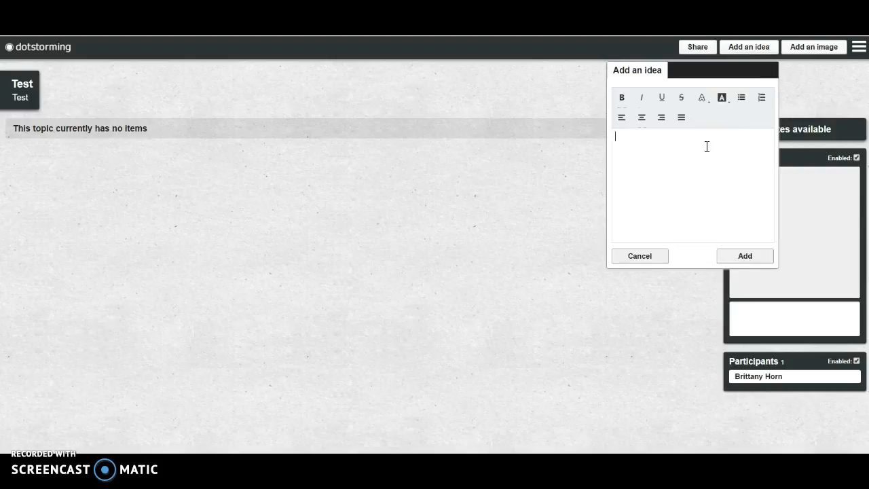
pyautogui.write('Alliteration')
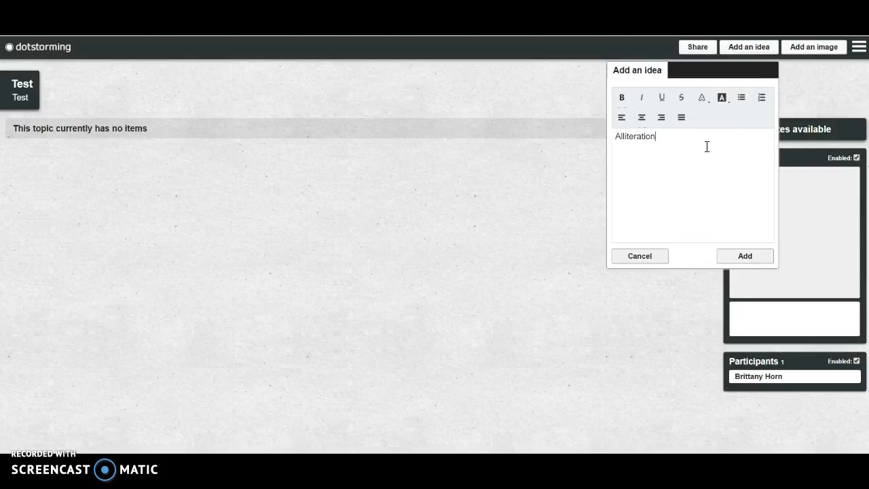
pyautogui.click(745, 256)
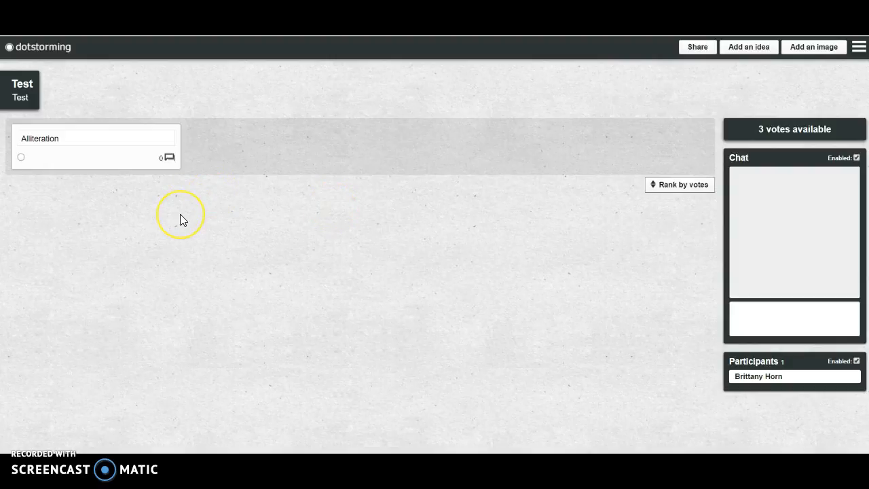
pyautogui.click(182, 217)
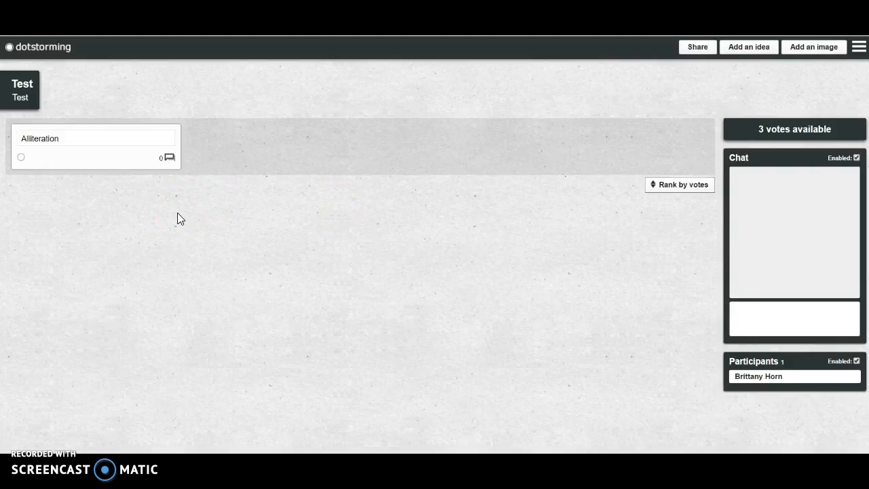
pyautogui.moveTo(21, 157)
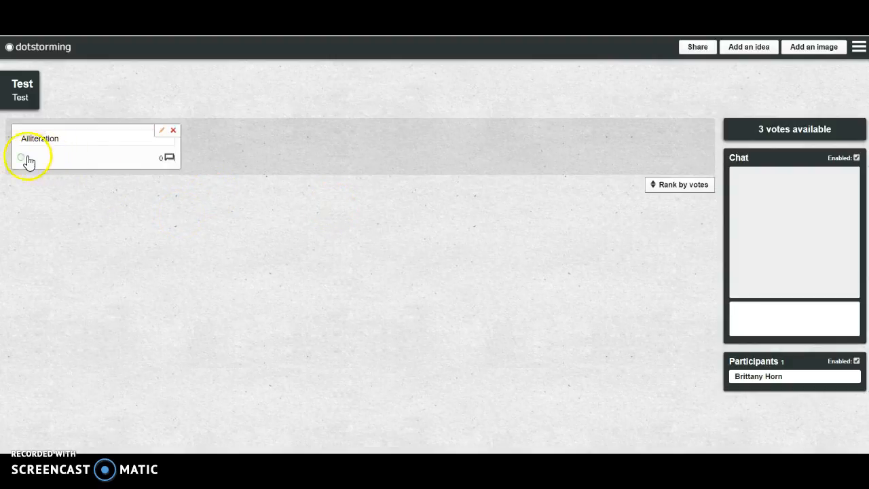
pyautogui.click(20, 156)
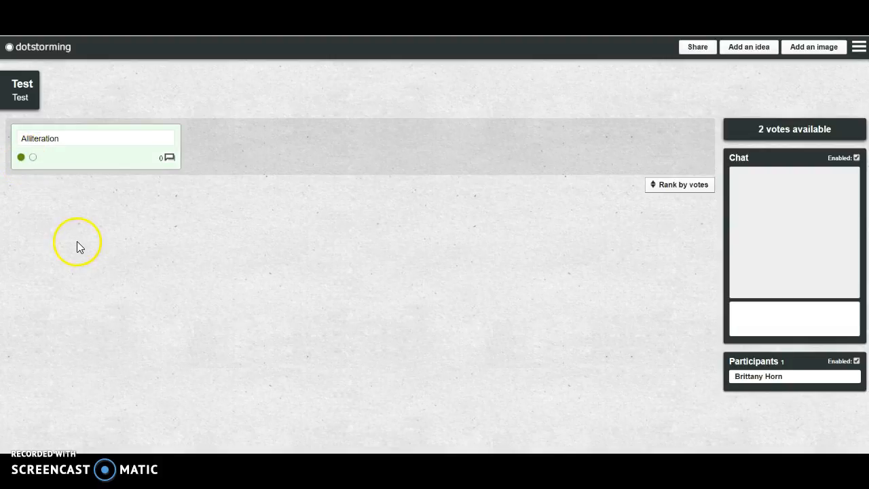
pyautogui.moveTo(74, 228)
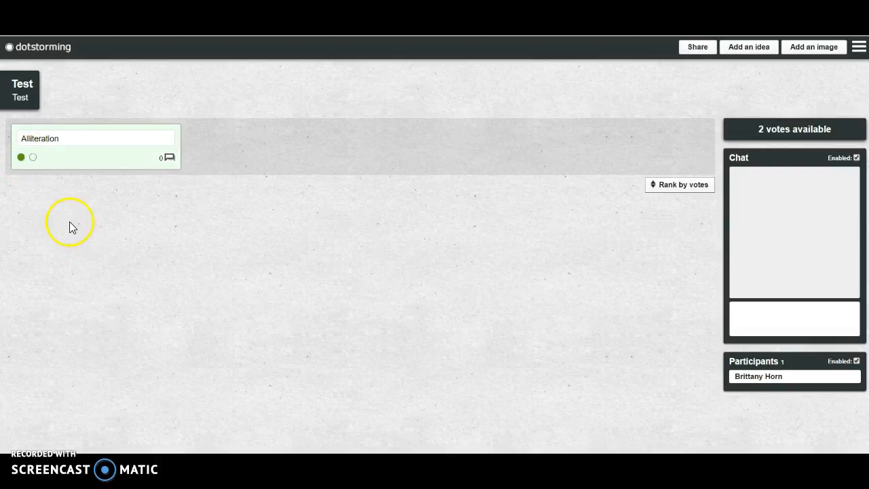
pyautogui.moveTo(683, 184)
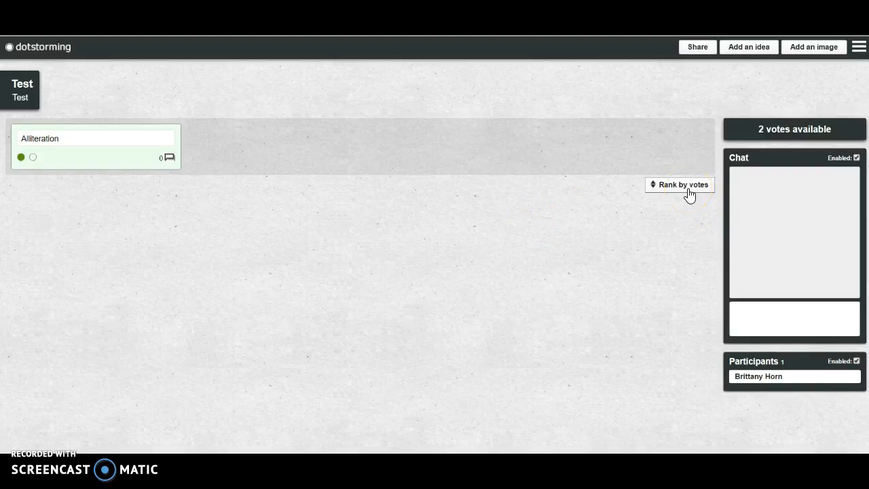
pyautogui.moveTo(29, 257)
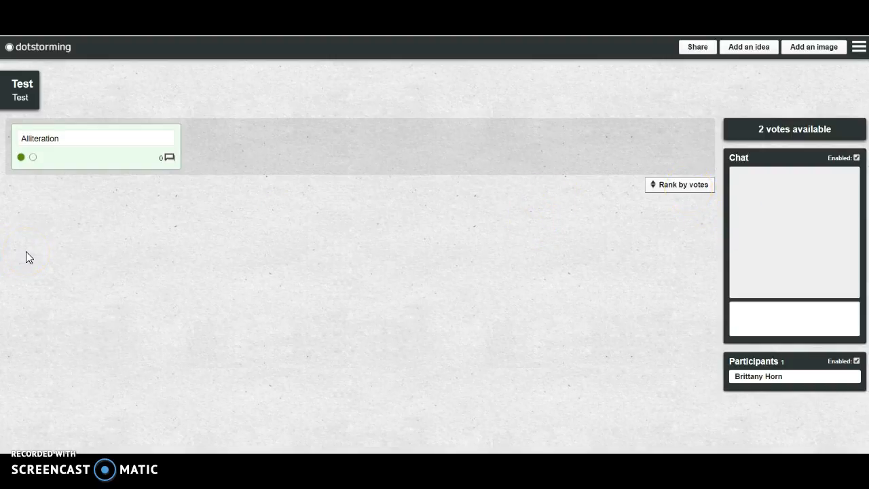
pyautogui.click(20, 157)
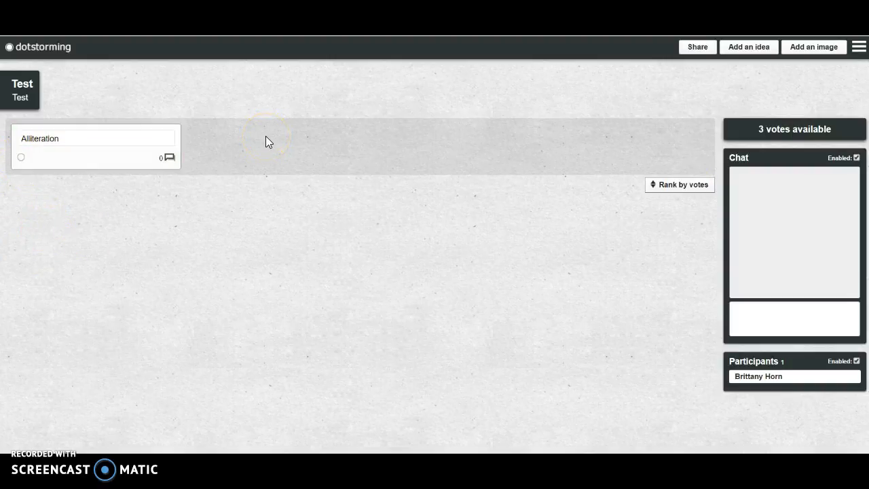
# View the Alliteration card's comments, then open the board's invite-via-link share dialog.
pyautogui.click(168, 157)
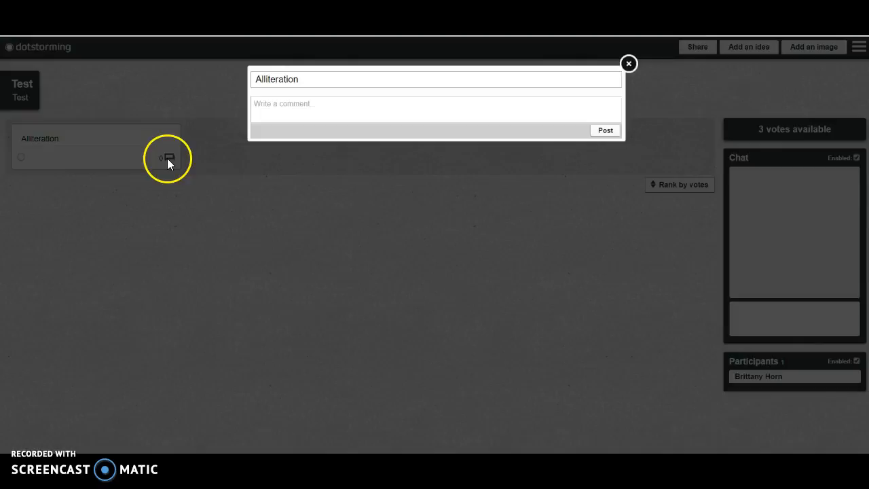
pyautogui.moveTo(421, 145)
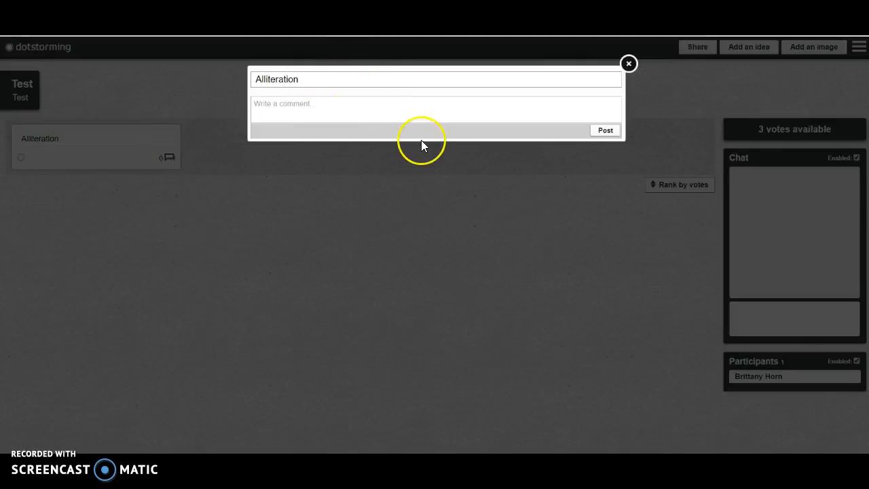
pyautogui.moveTo(629, 63)
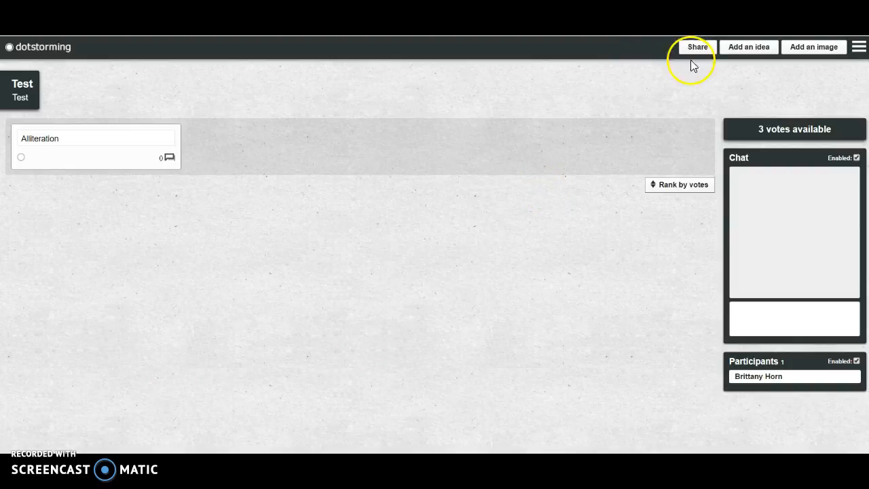
pyautogui.click(697, 47)
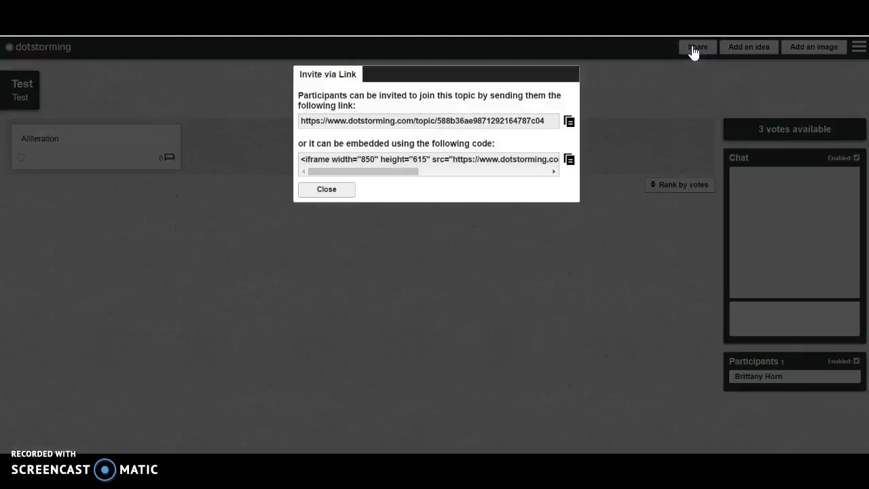